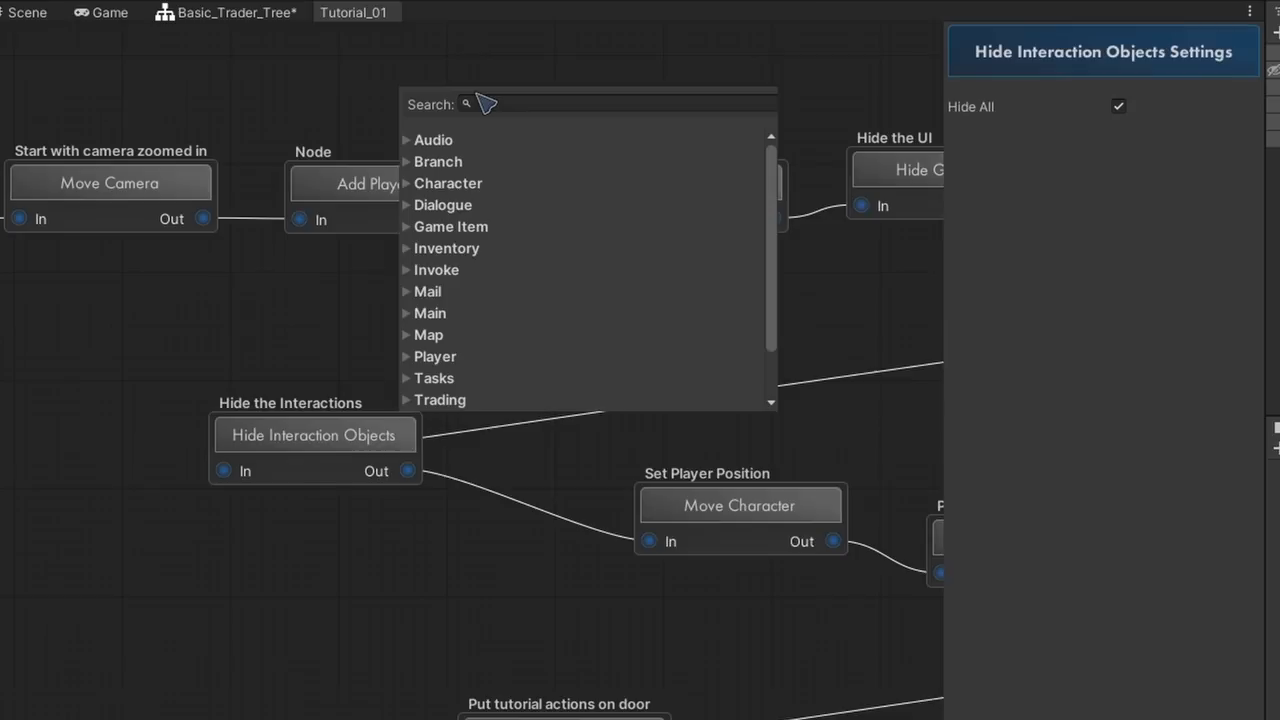
Switch to the Basic_Trader_Tree graph and show the Comparer node's comparison operator choices
{"action": "type", "text": "mcv"}
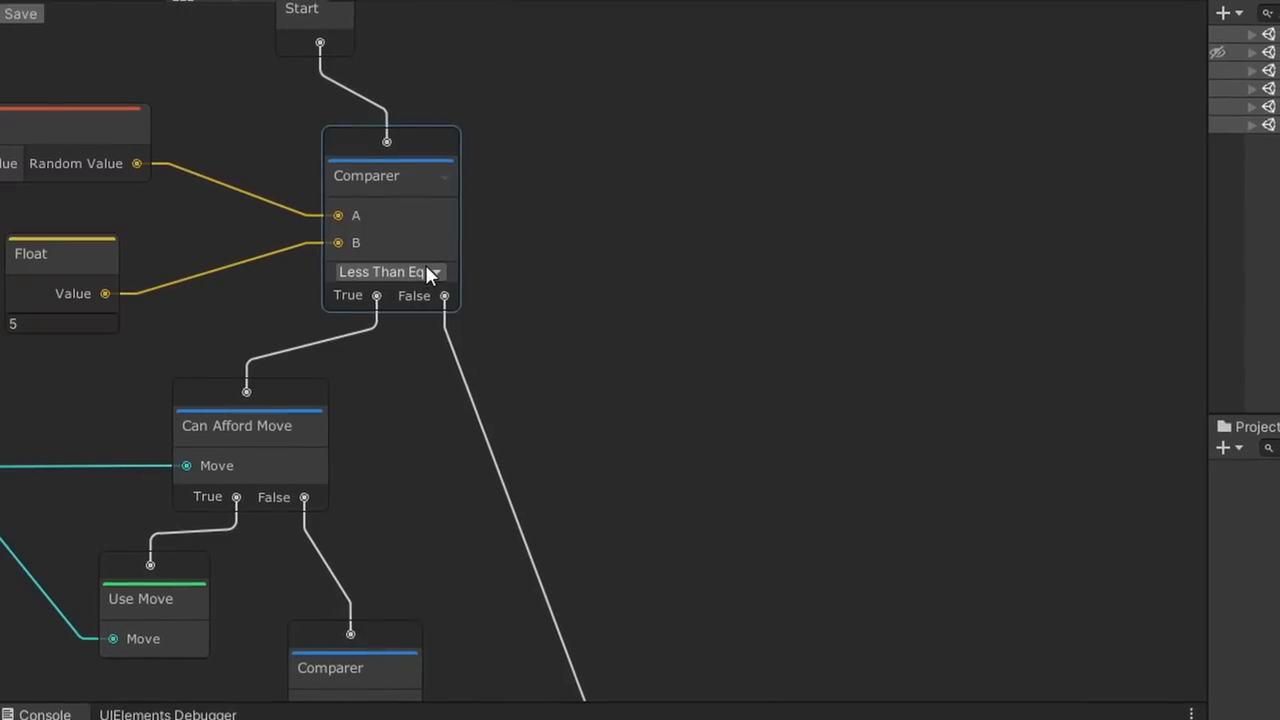
{"action": "left_click", "coordinate": [384, 272]}
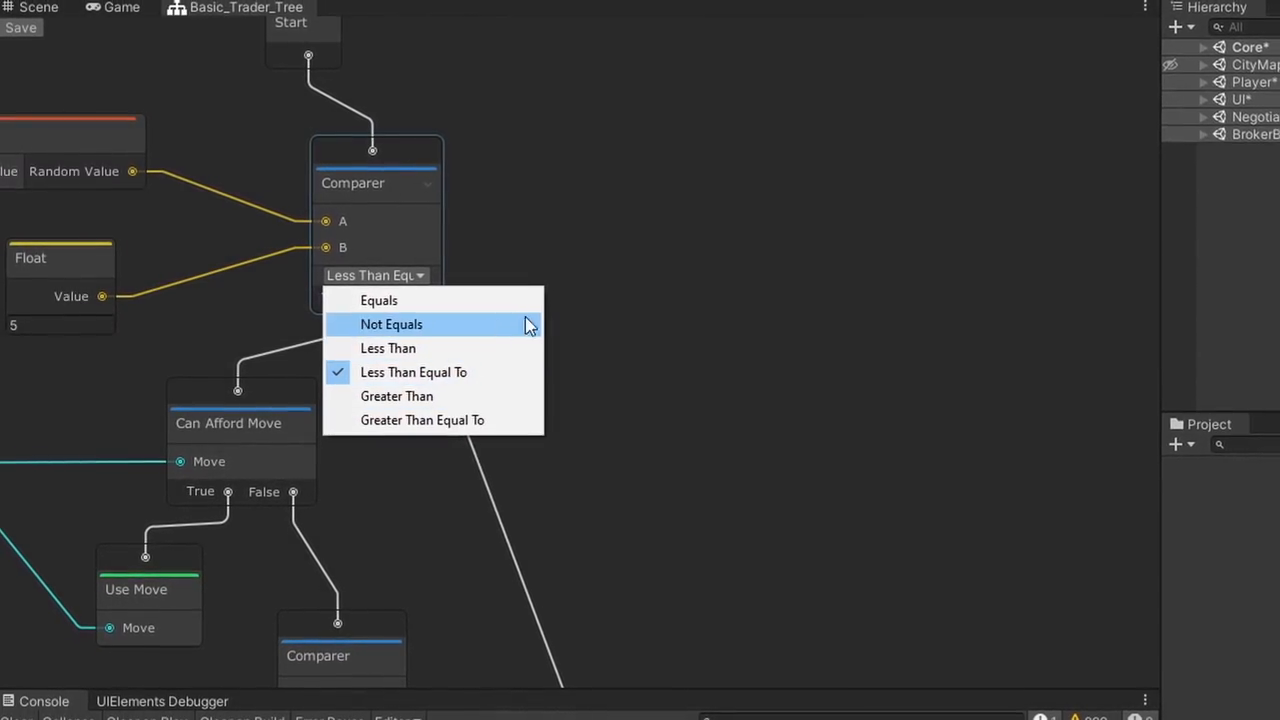